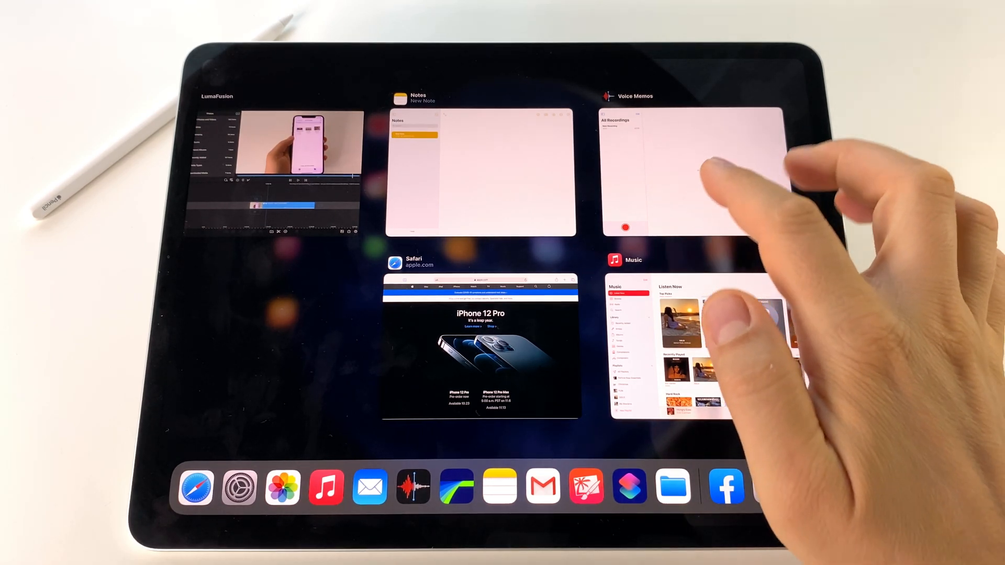
Step: Tap the Voice Memos card in the App Switcher to open its All Recordings list
click(689, 172)
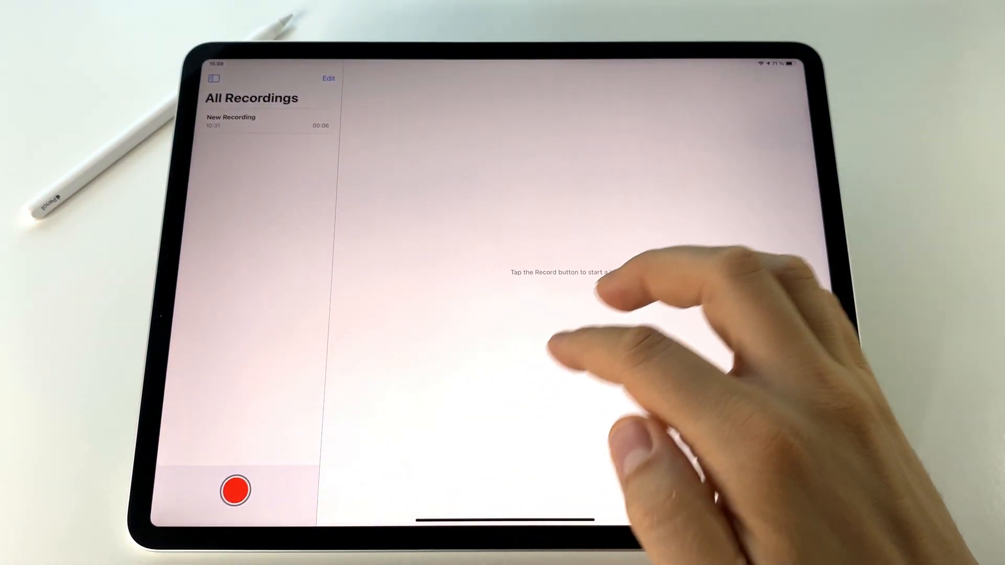